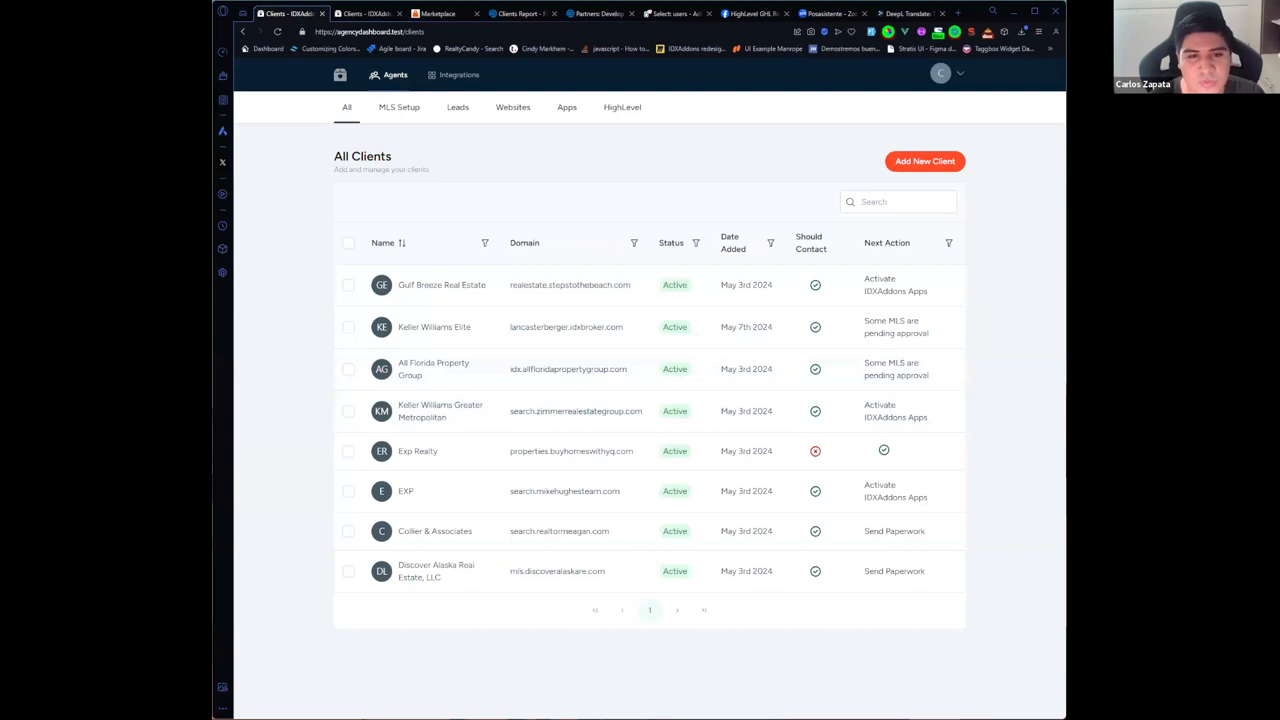
{"action": "mouse_move", "coordinate": [308, 383]}
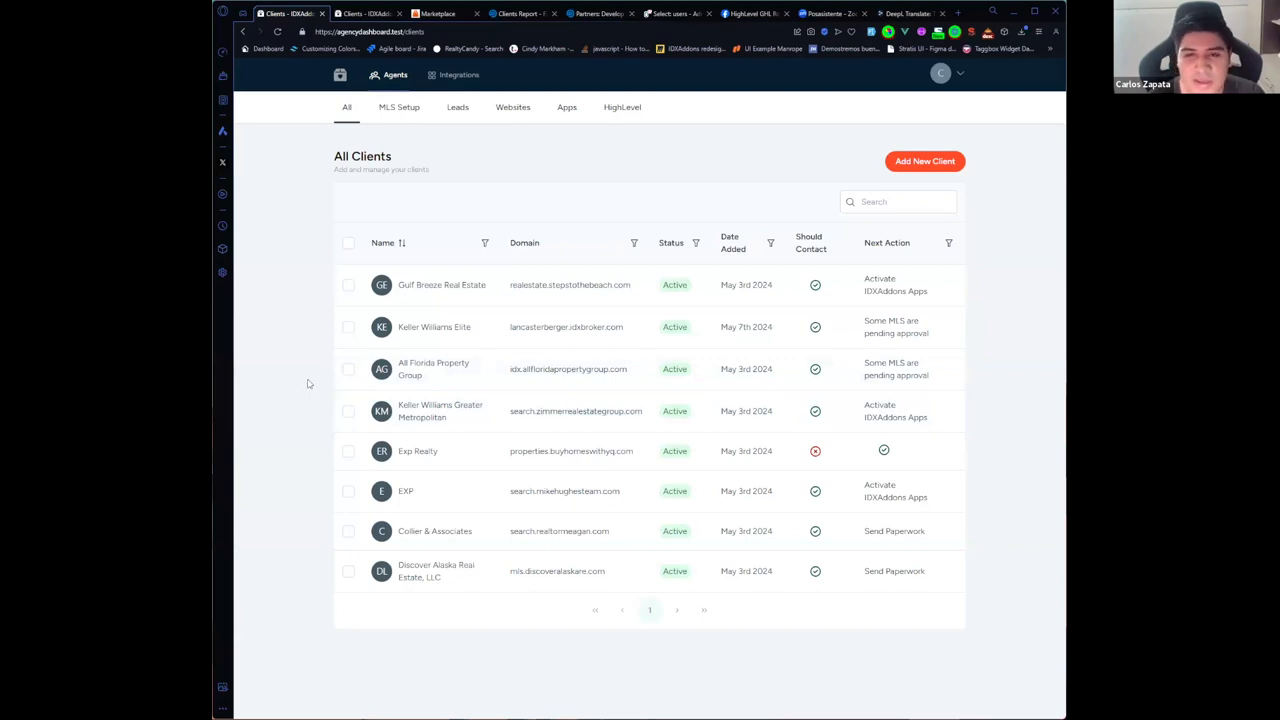
{"action": "mouse_move", "coordinate": [311, 383]}
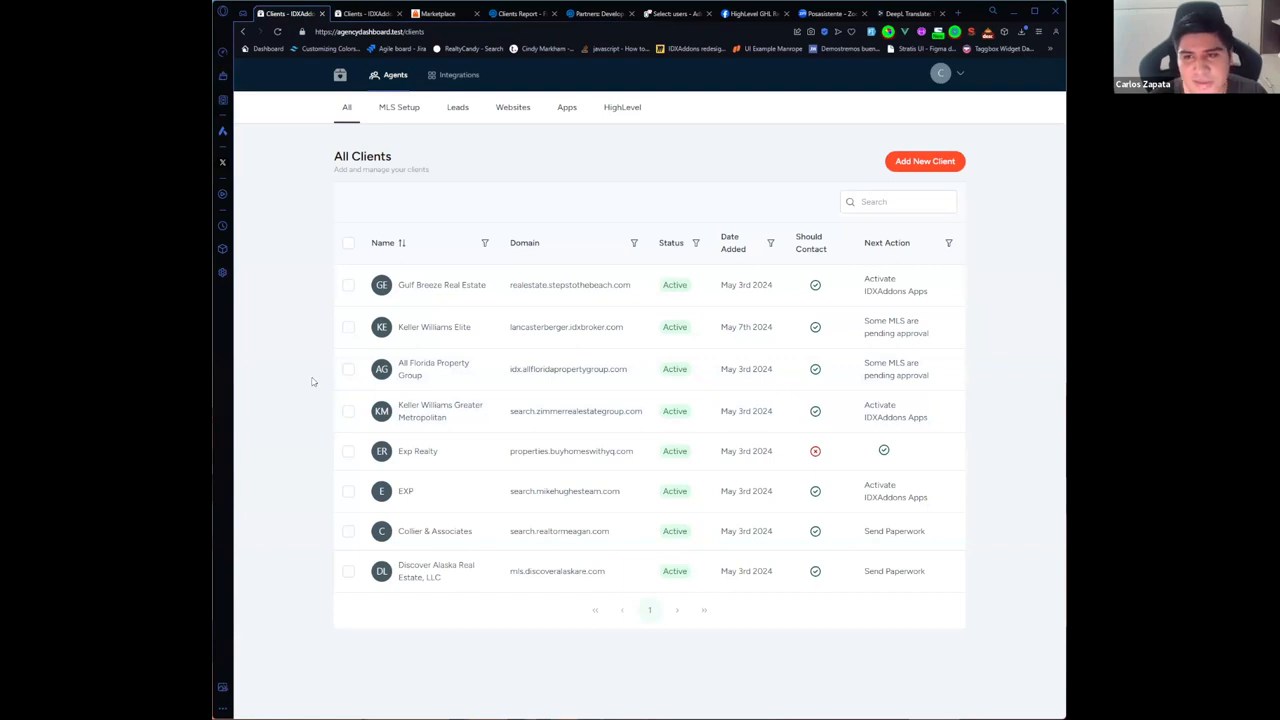
{"action": "mouse_move", "coordinate": [408, 213]}
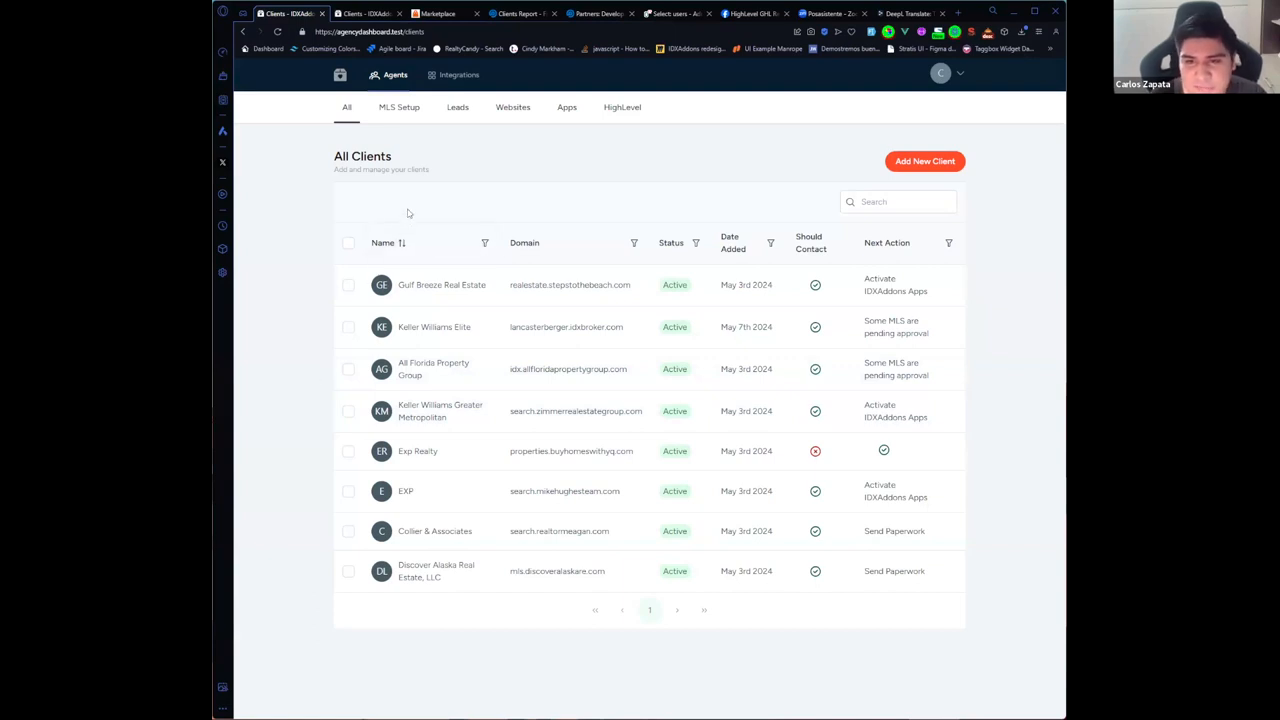
{"action": "mouse_move", "coordinate": [457, 304]}
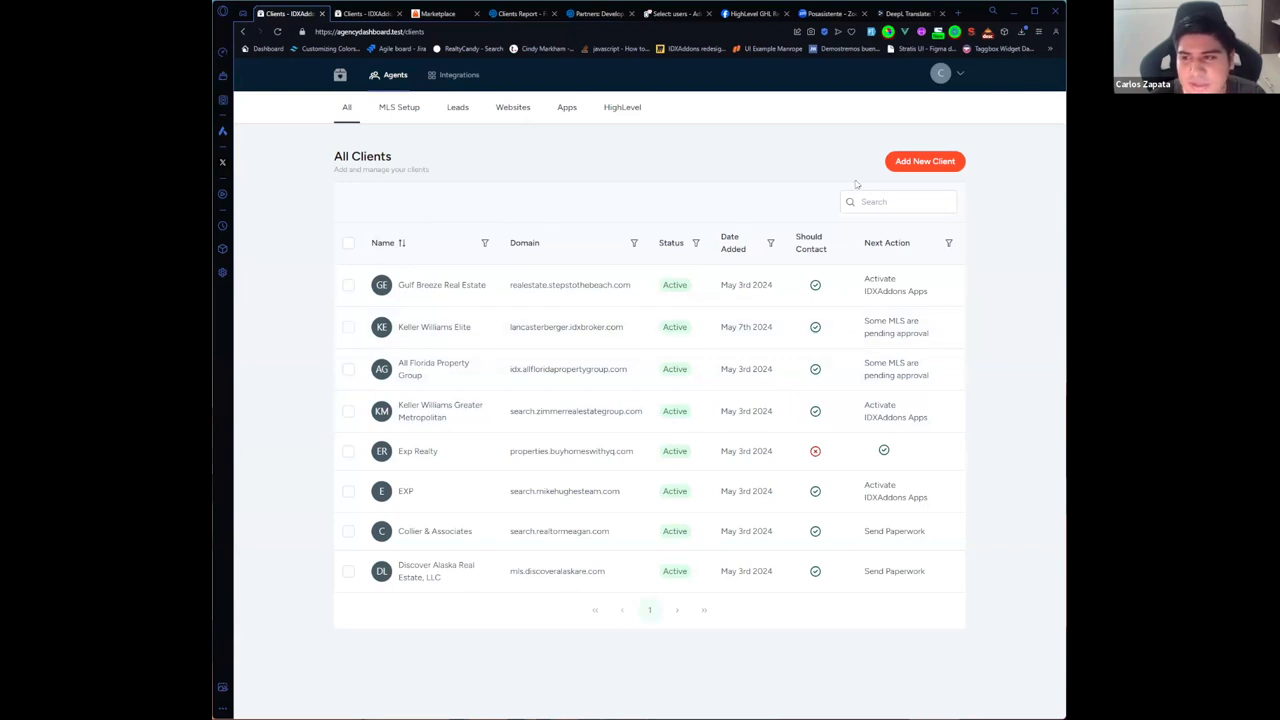
Start a new client with an existing IDX Broker account, then back out of the form
{"action": "left_click", "coordinate": [924, 161]}
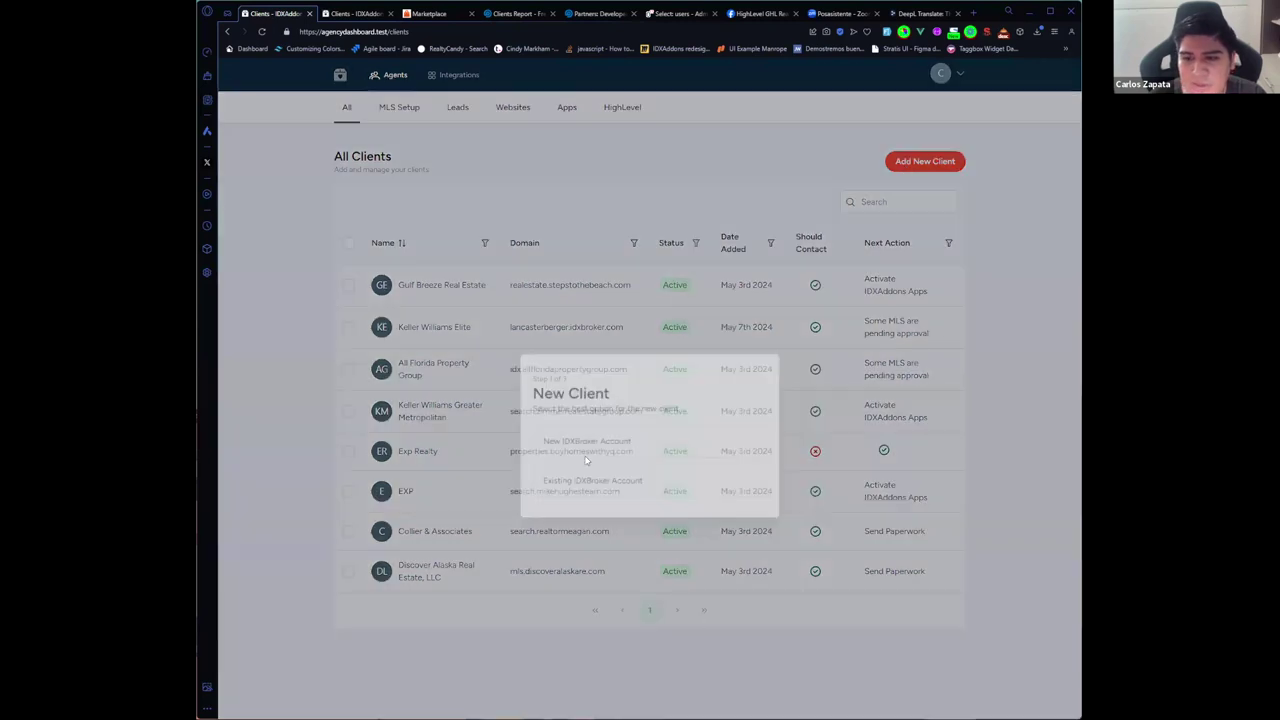
{"action": "left_click", "coordinate": [595, 480]}
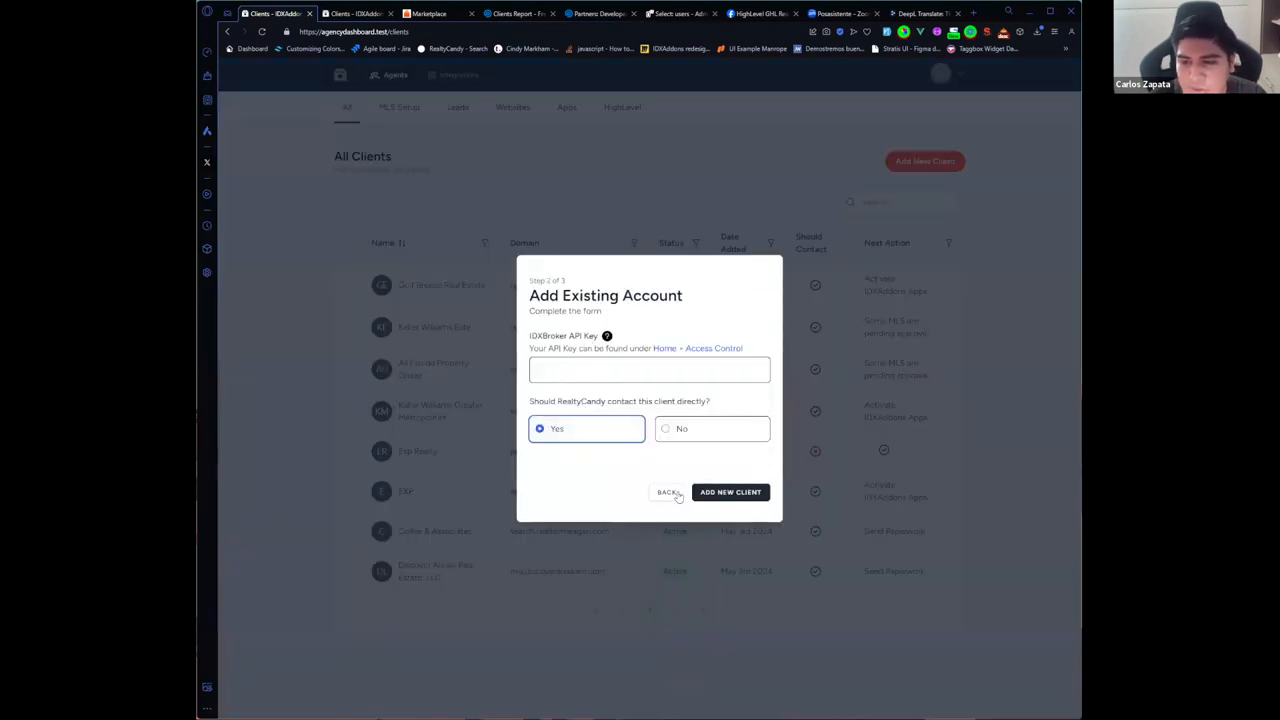
{"action": "left_click", "coordinate": [668, 492]}
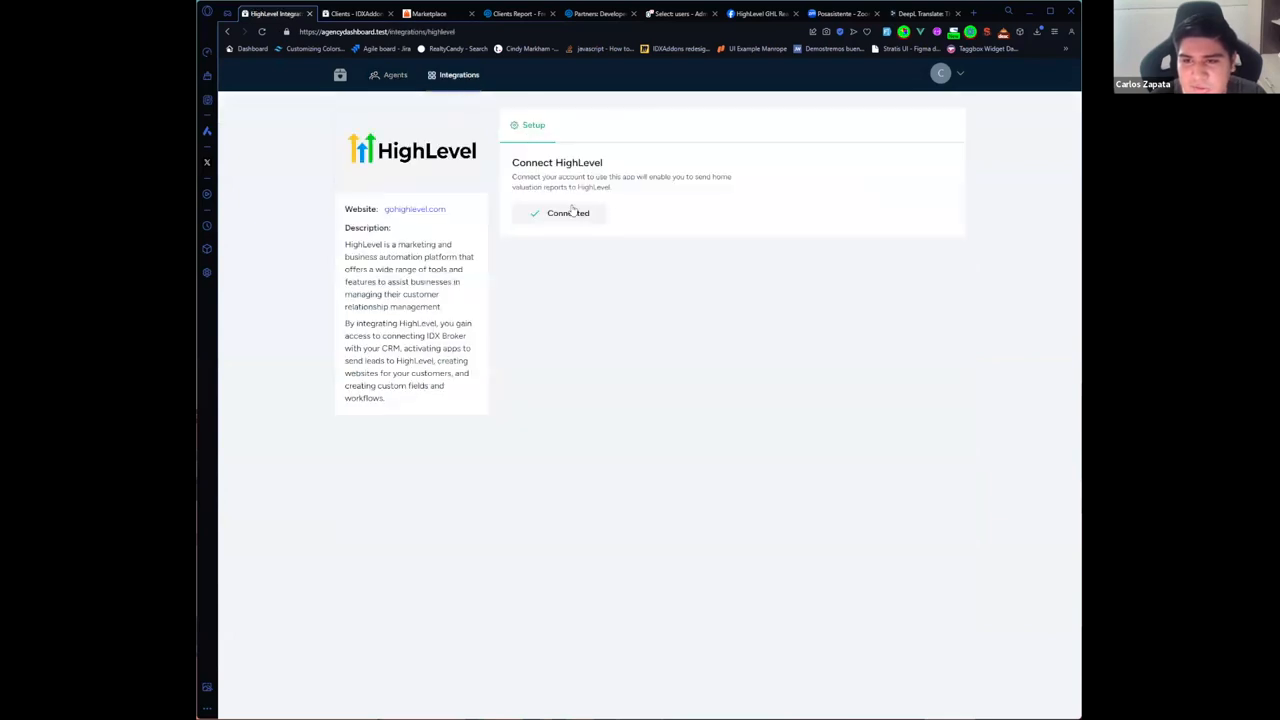
{"action": "mouse_move", "coordinate": [603, 219]}
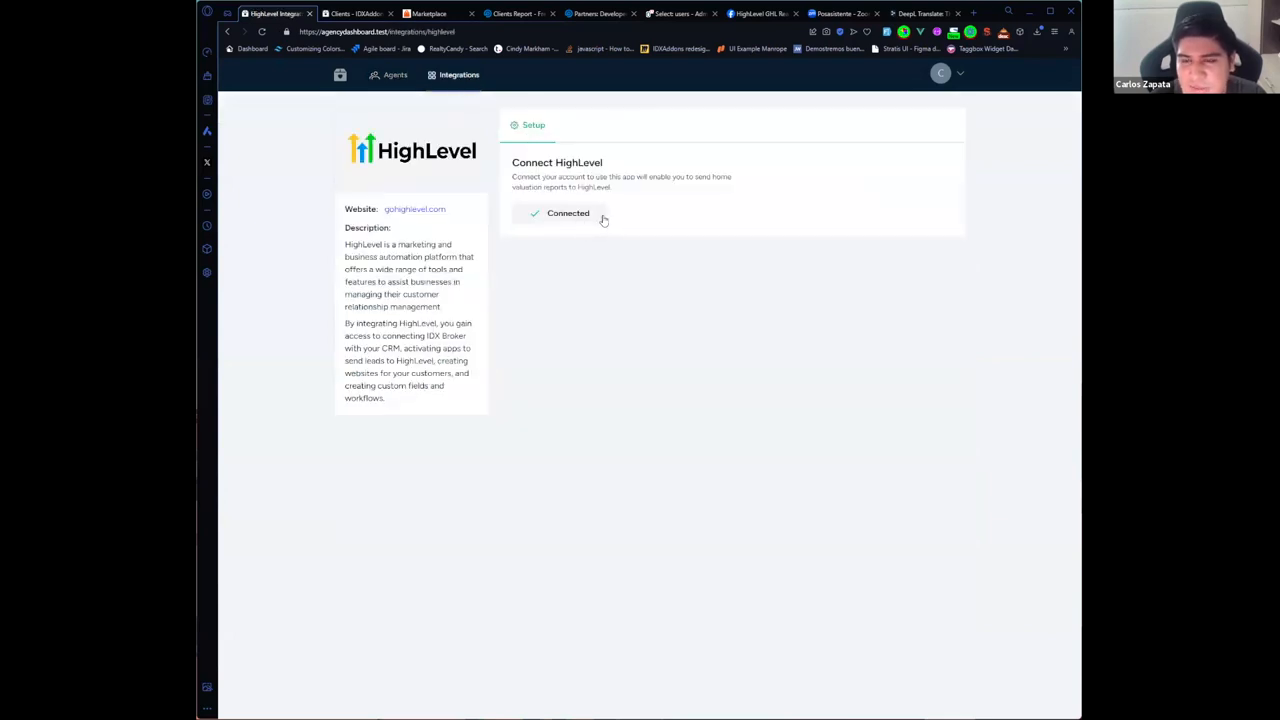
{"action": "mouse_move", "coordinate": [610, 214]}
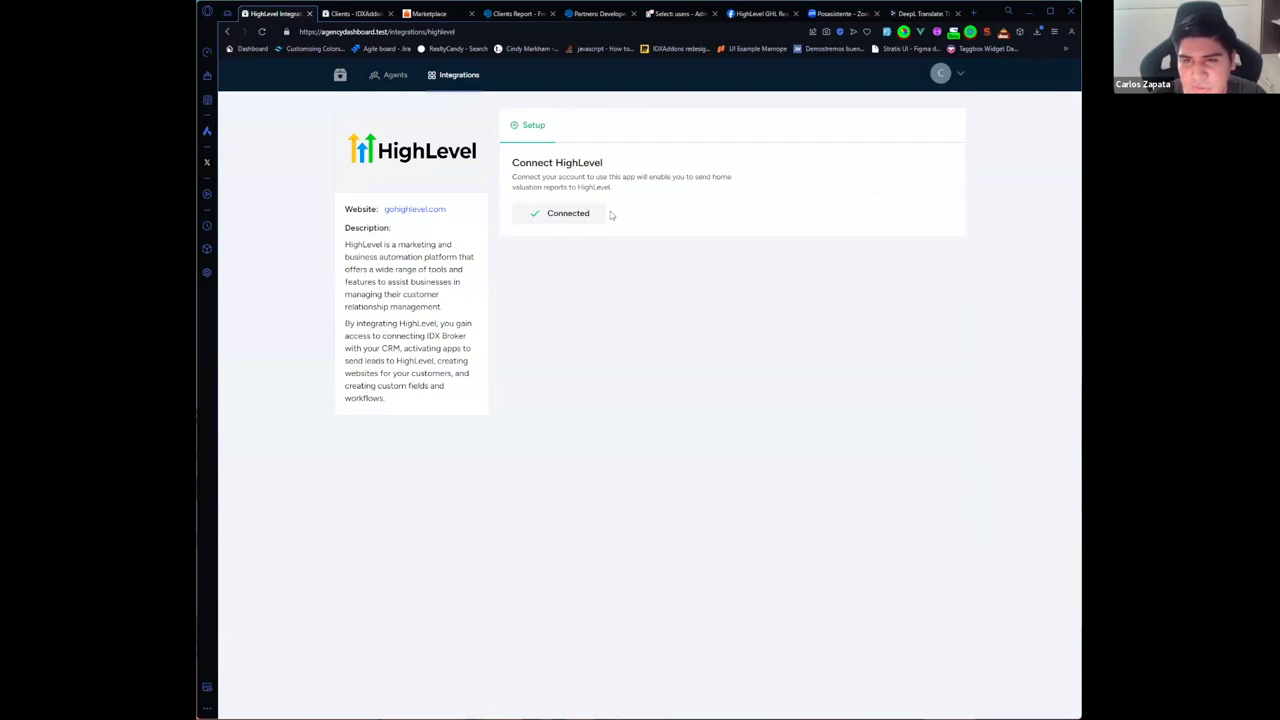
Go from the HighLevel integration page back to the Agents client list
{"action": "left_click", "coordinate": [412, 75]}
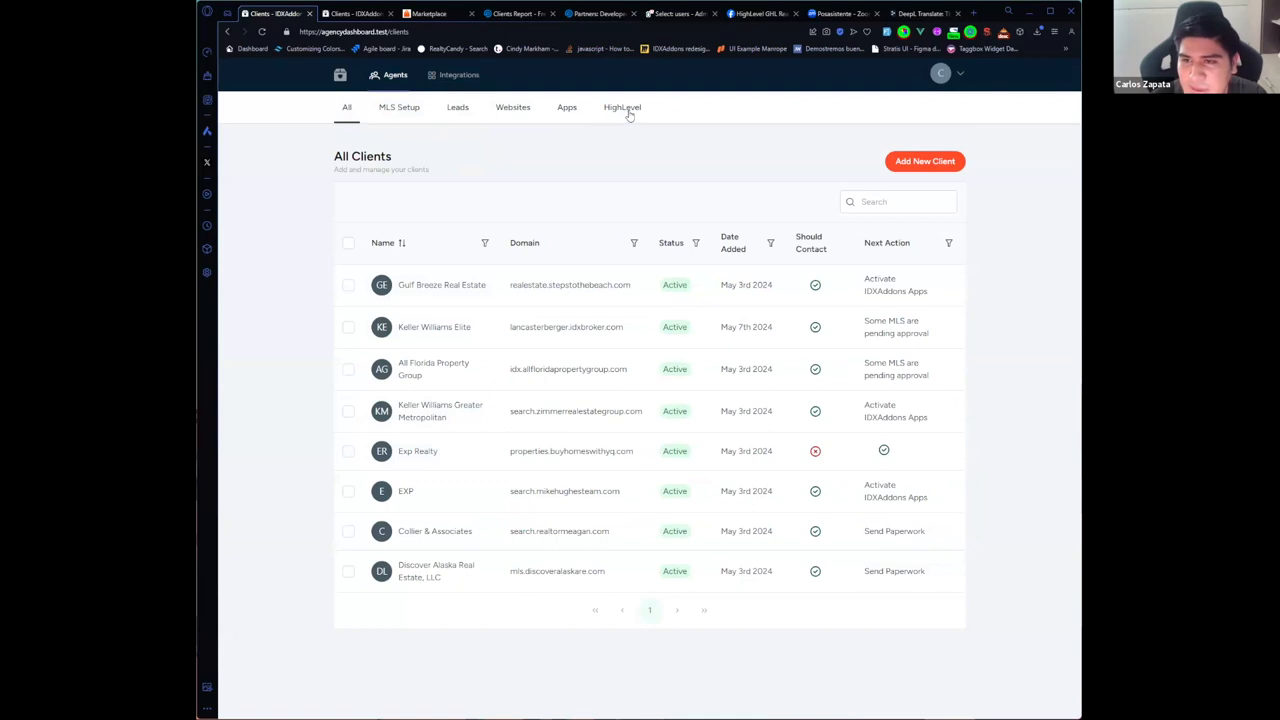
Open a HighLevel client's Enable Custom Fields action and get started with setup
{"action": "left_click", "coordinate": [622, 107]}
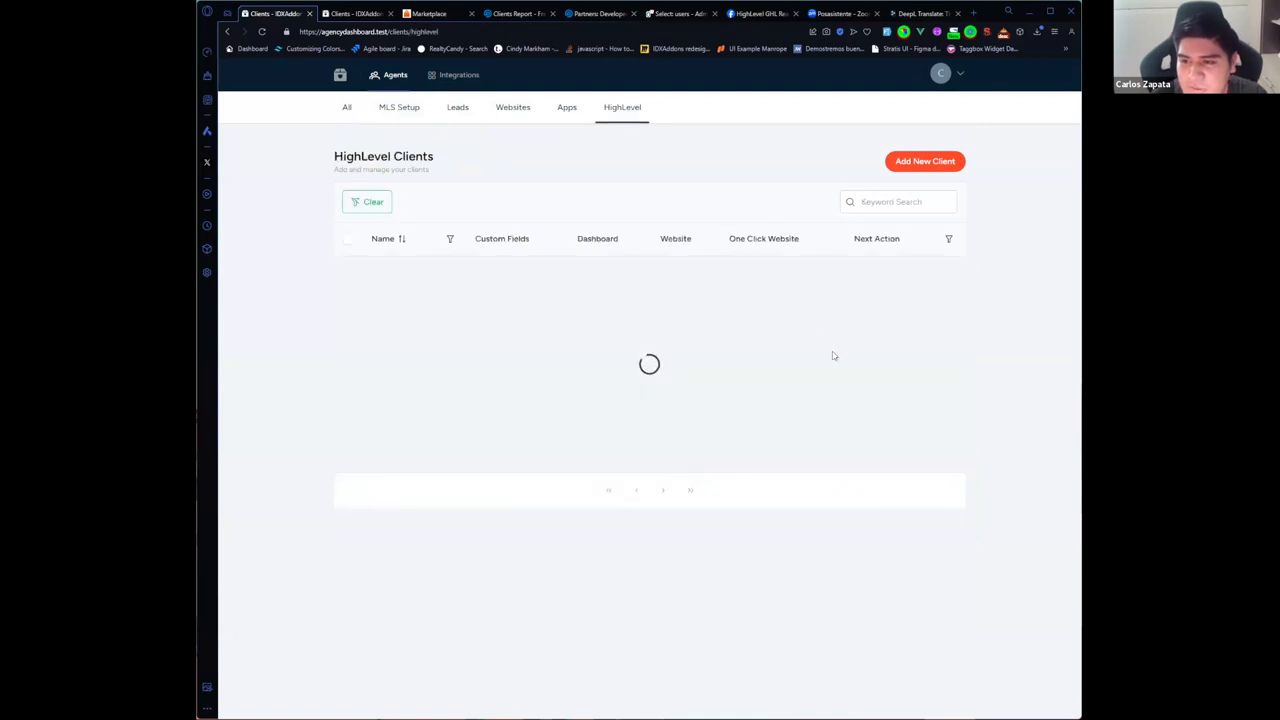
{"action": "mouse_move", "coordinate": [869, 430]}
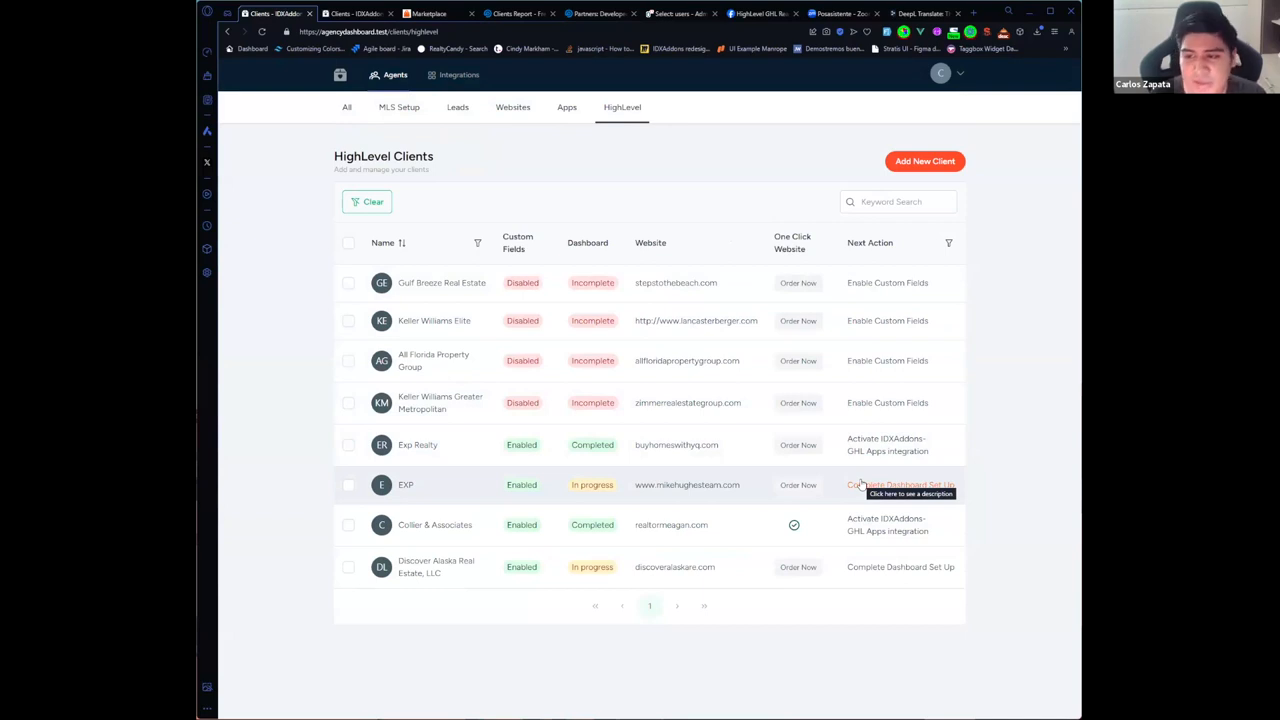
{"action": "mouse_move", "coordinate": [862, 403]}
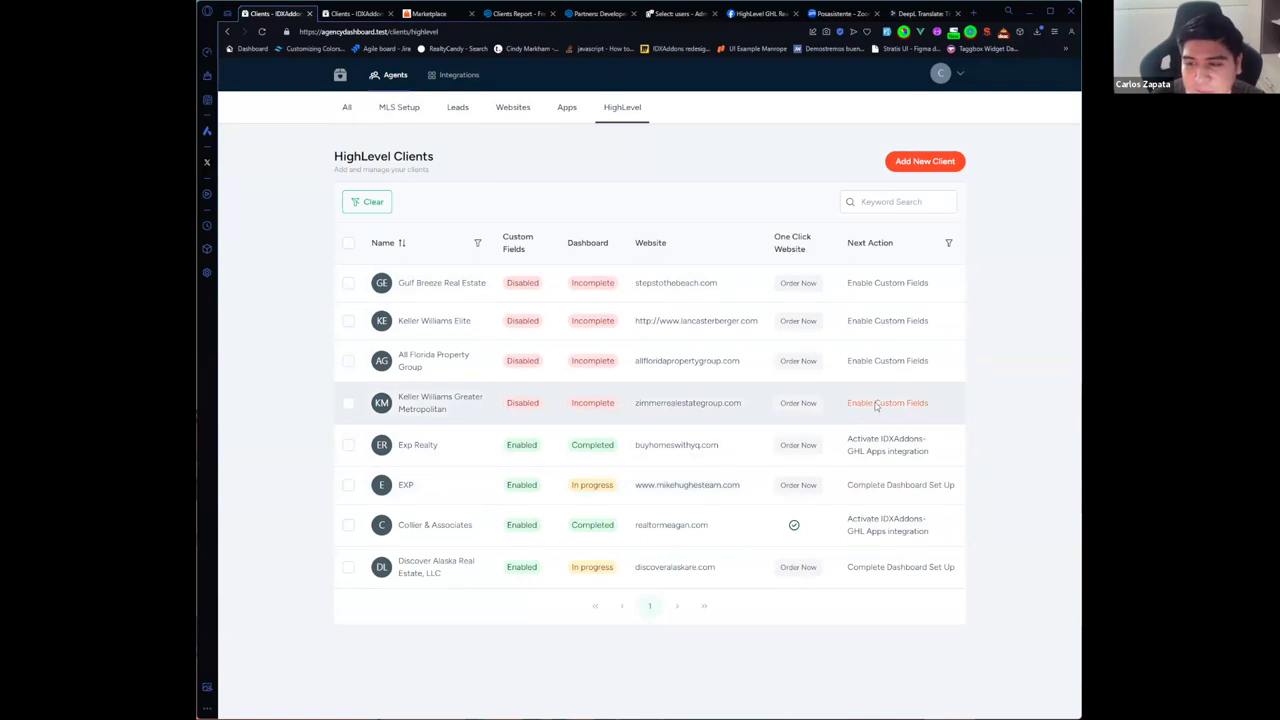
{"action": "left_click", "coordinate": [887, 403]}
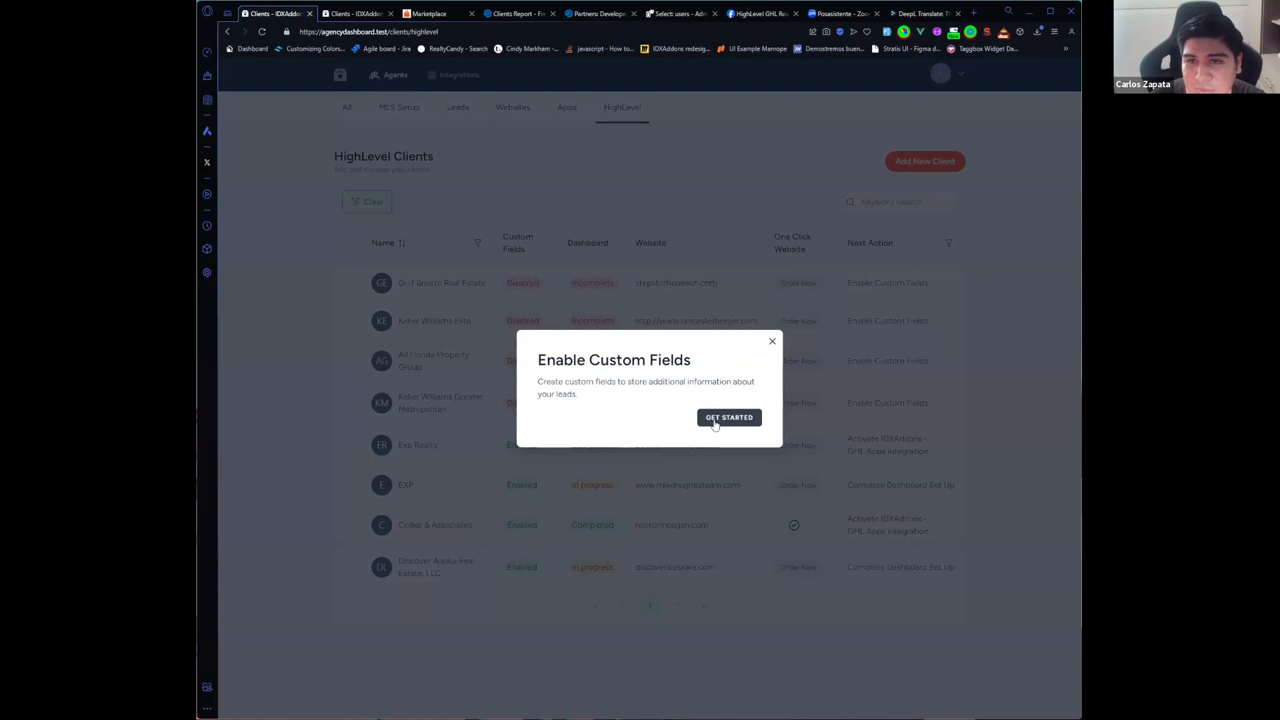
{"action": "left_click", "coordinate": [729, 417]}
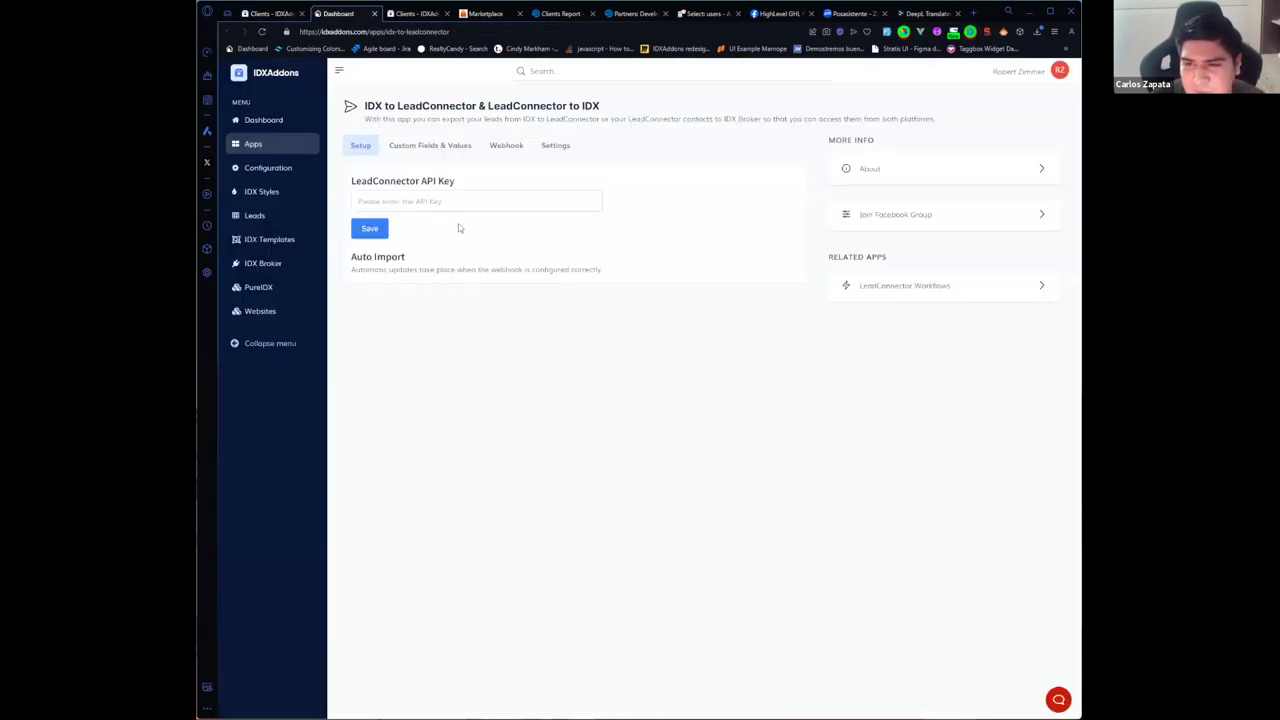
Return to the HighLevel clients list and view the Complete Dashboard Set Up prompt
{"action": "left_click", "coordinate": [476, 201]}
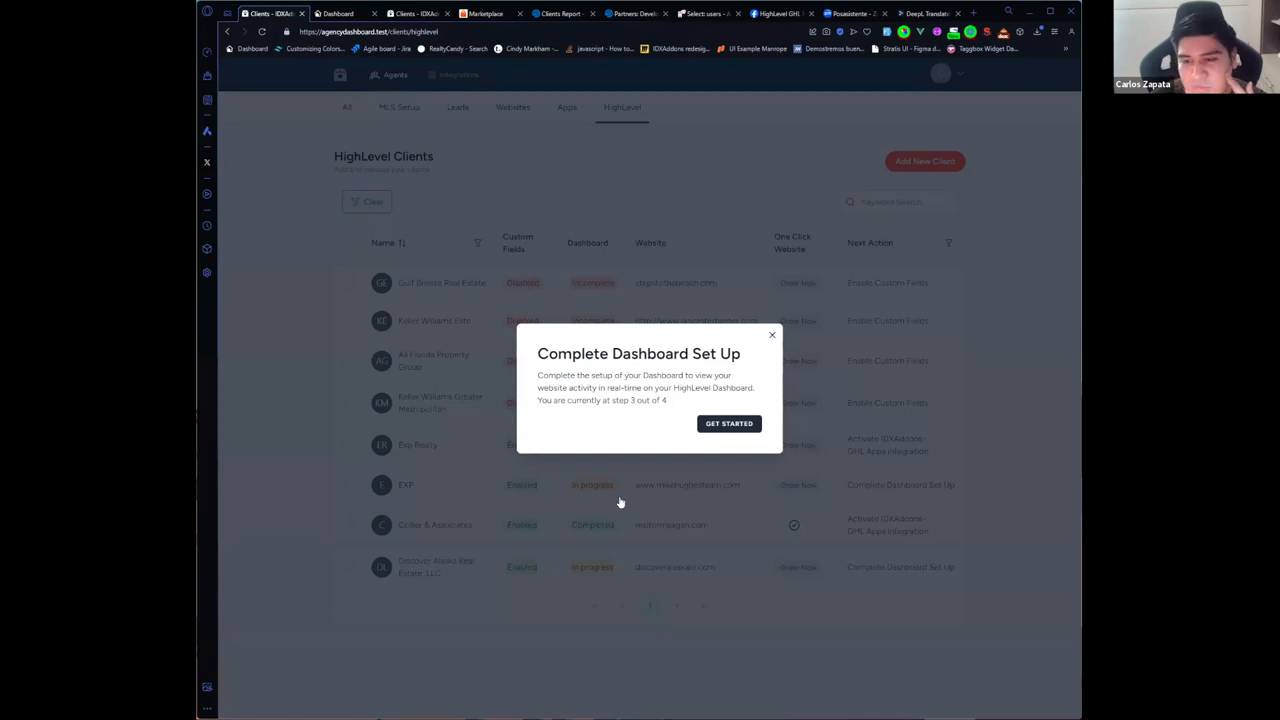
{"action": "left_click", "coordinate": [771, 334]}
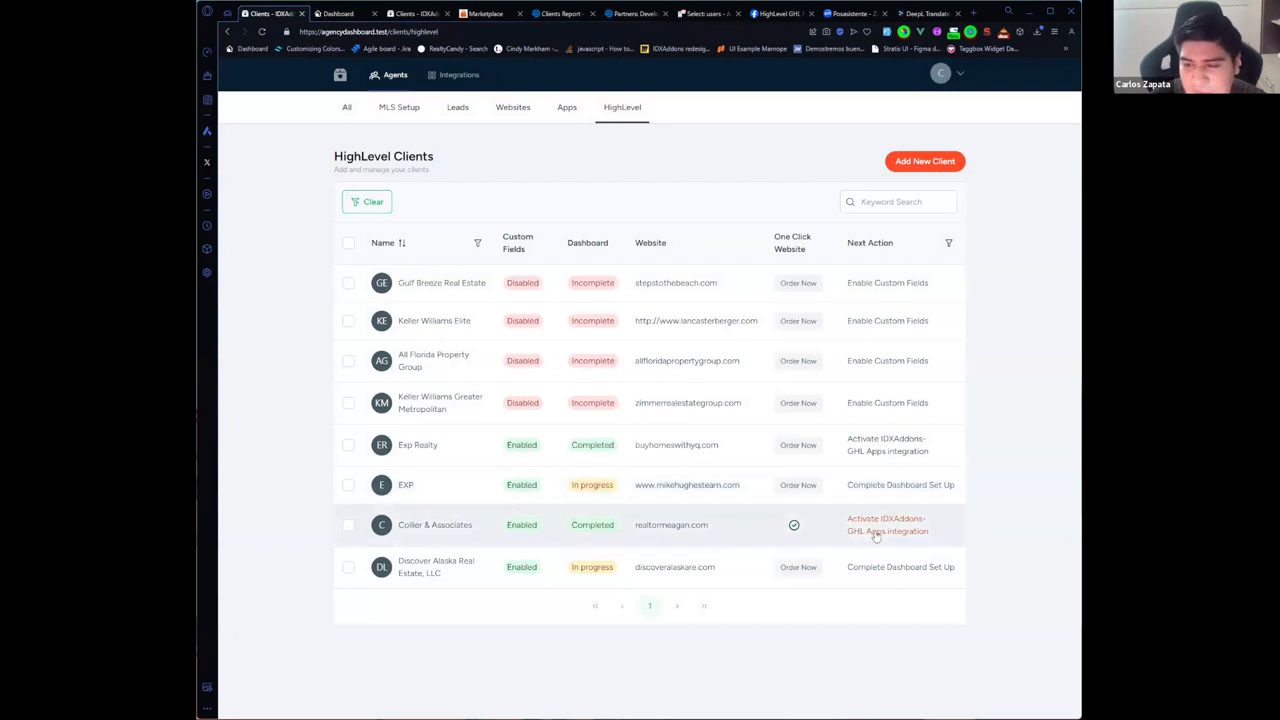
{"action": "left_click", "coordinate": [887, 524]}
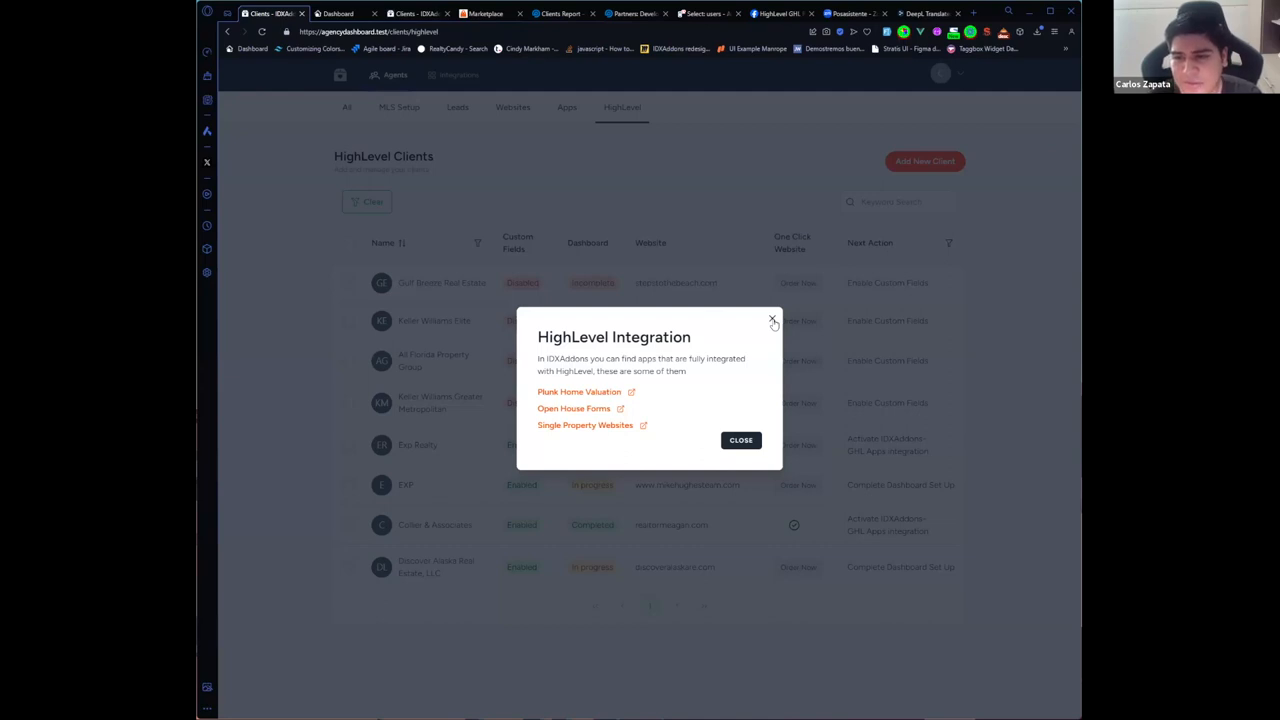
{"action": "left_click", "coordinate": [771, 320]}
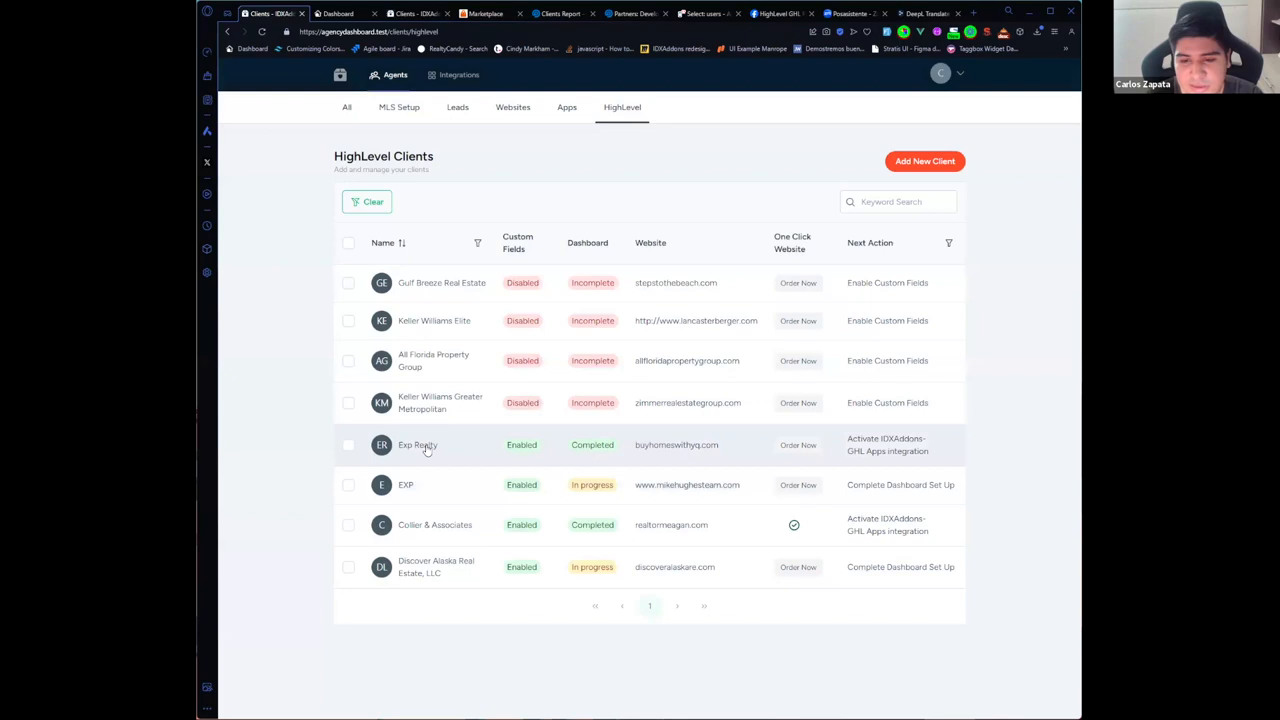
{"action": "left_click", "coordinate": [417, 445]}
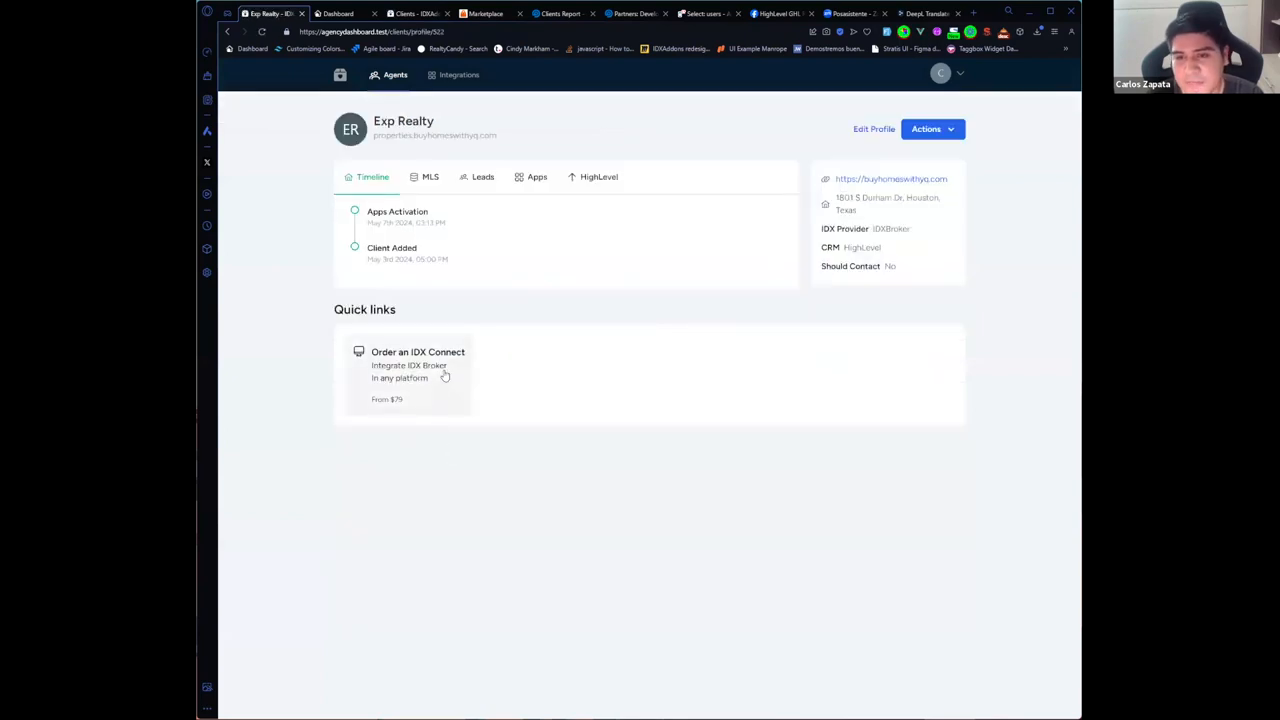
{"action": "left_click", "coordinate": [417, 365]}
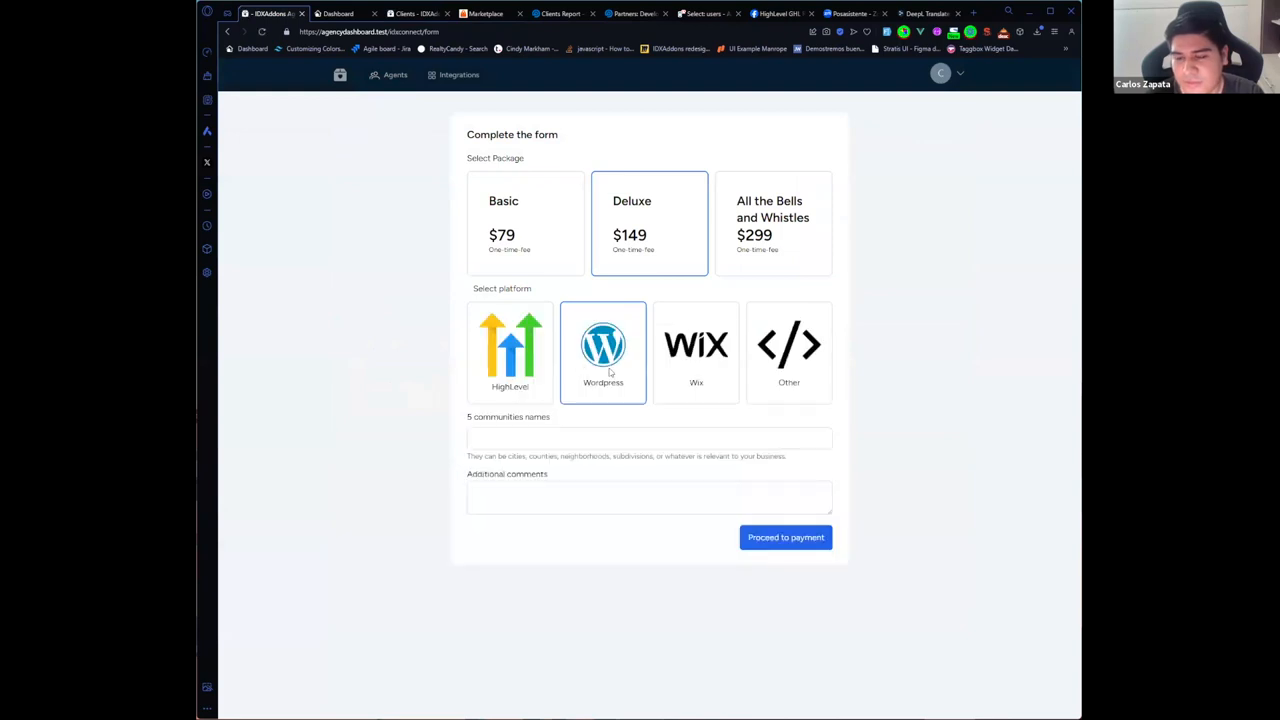
{"action": "mouse_move", "coordinate": [751, 294]}
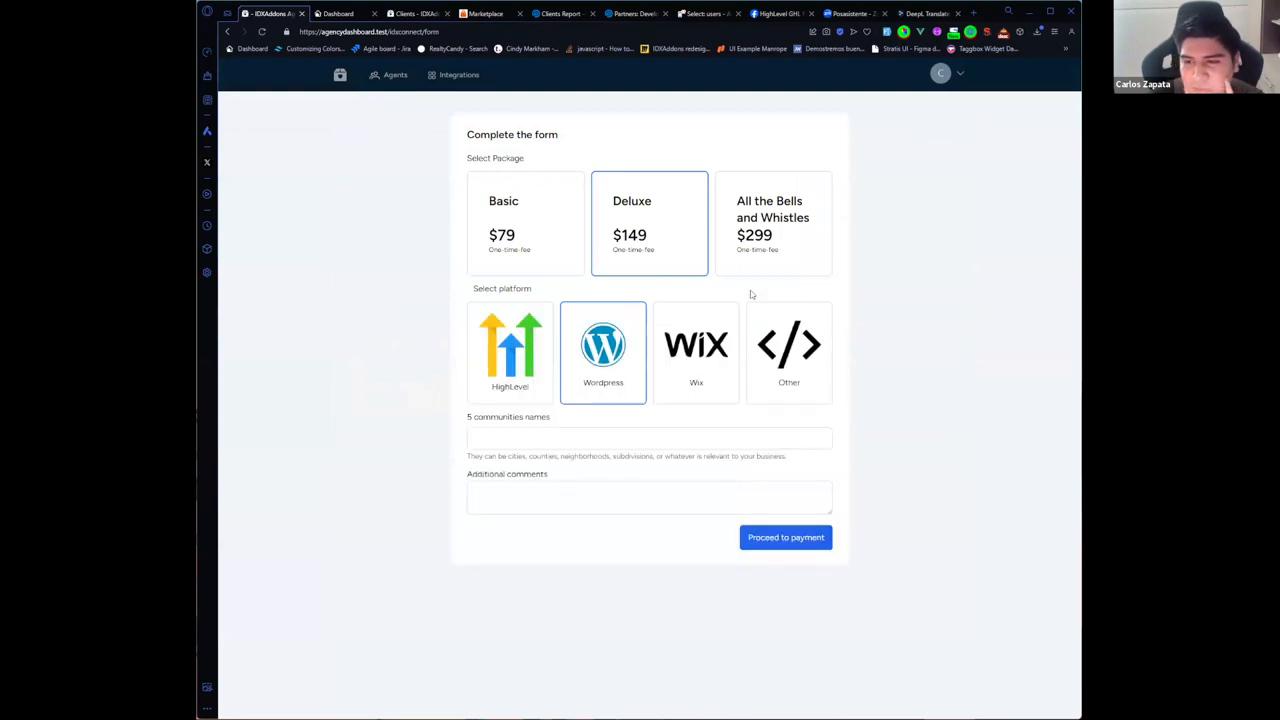
{"action": "mouse_move", "coordinate": [672, 420]}
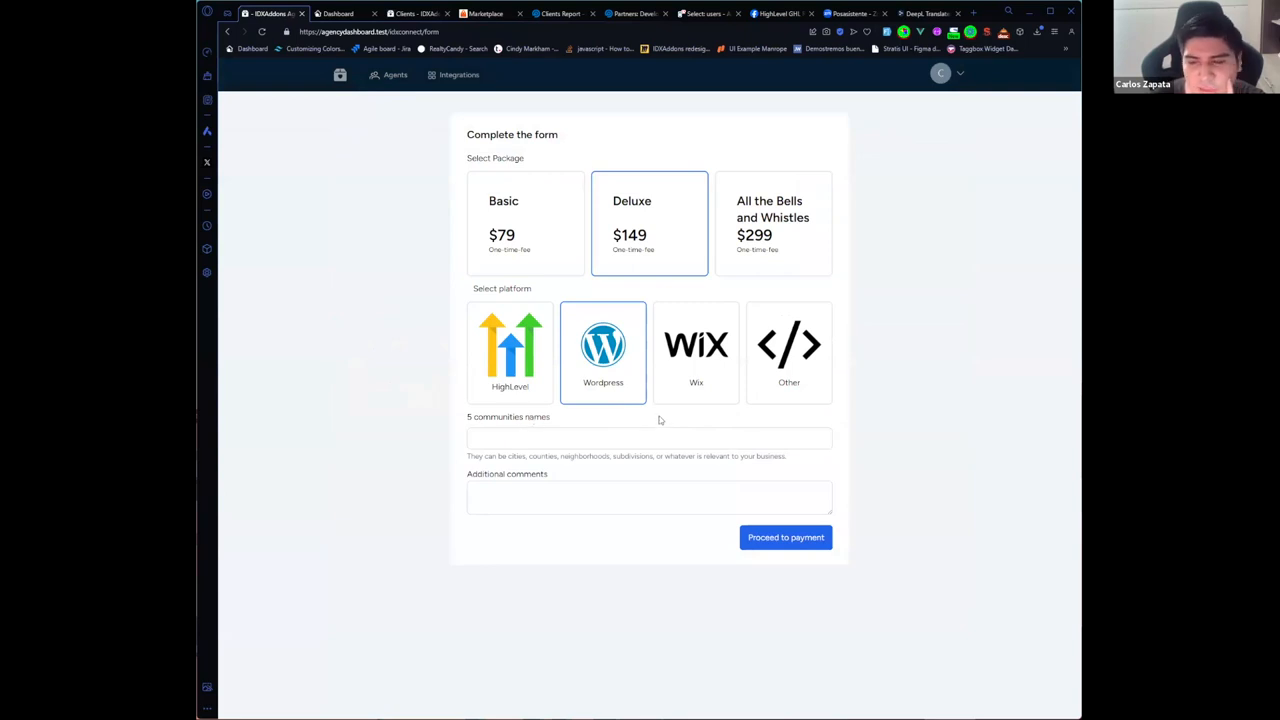
{"action": "mouse_move", "coordinate": [607, 427]}
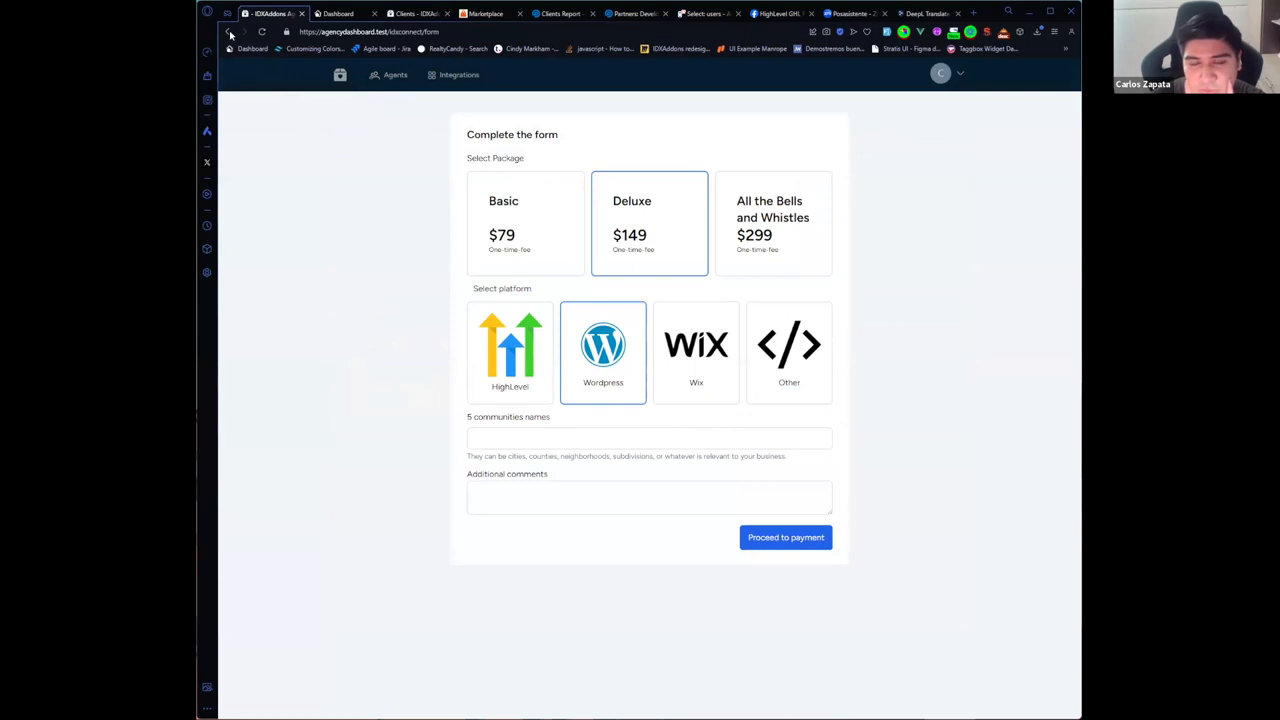
{"action": "left_click", "coordinate": [232, 34]}
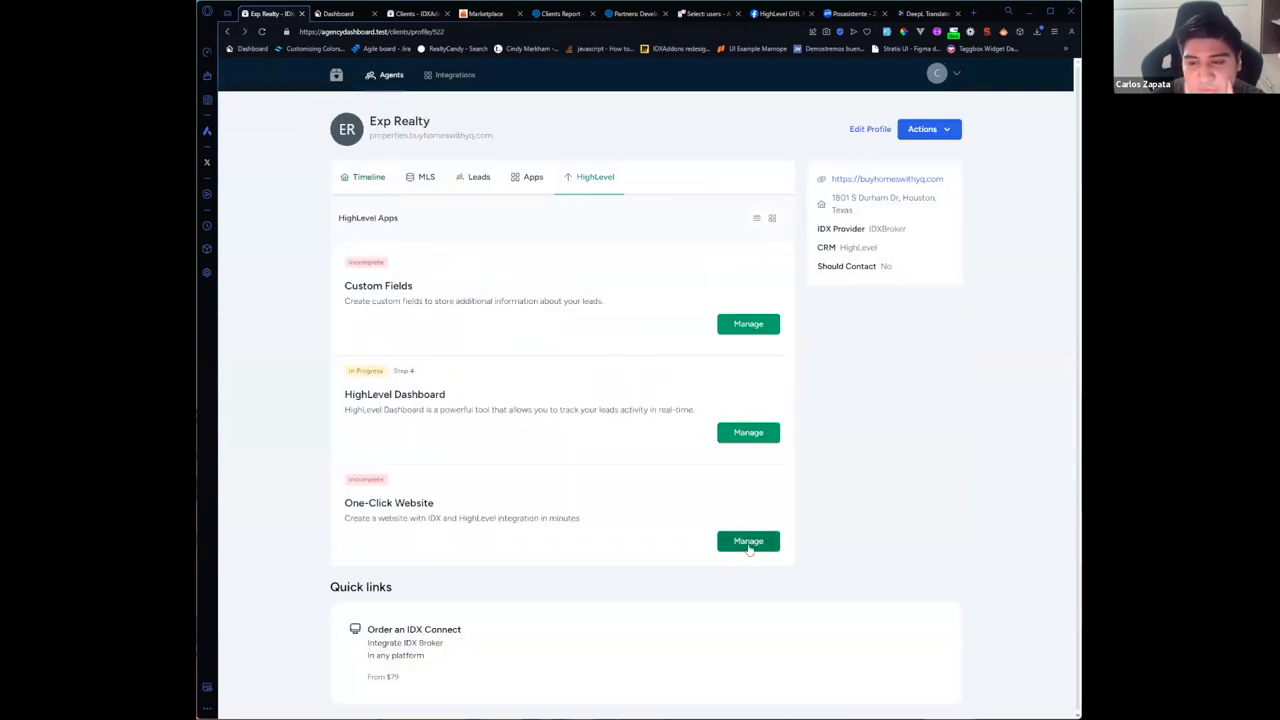
Manage the One-Click Website to view the Astro, Cancun and Peaks templates
{"action": "left_click", "coordinate": [748, 541]}
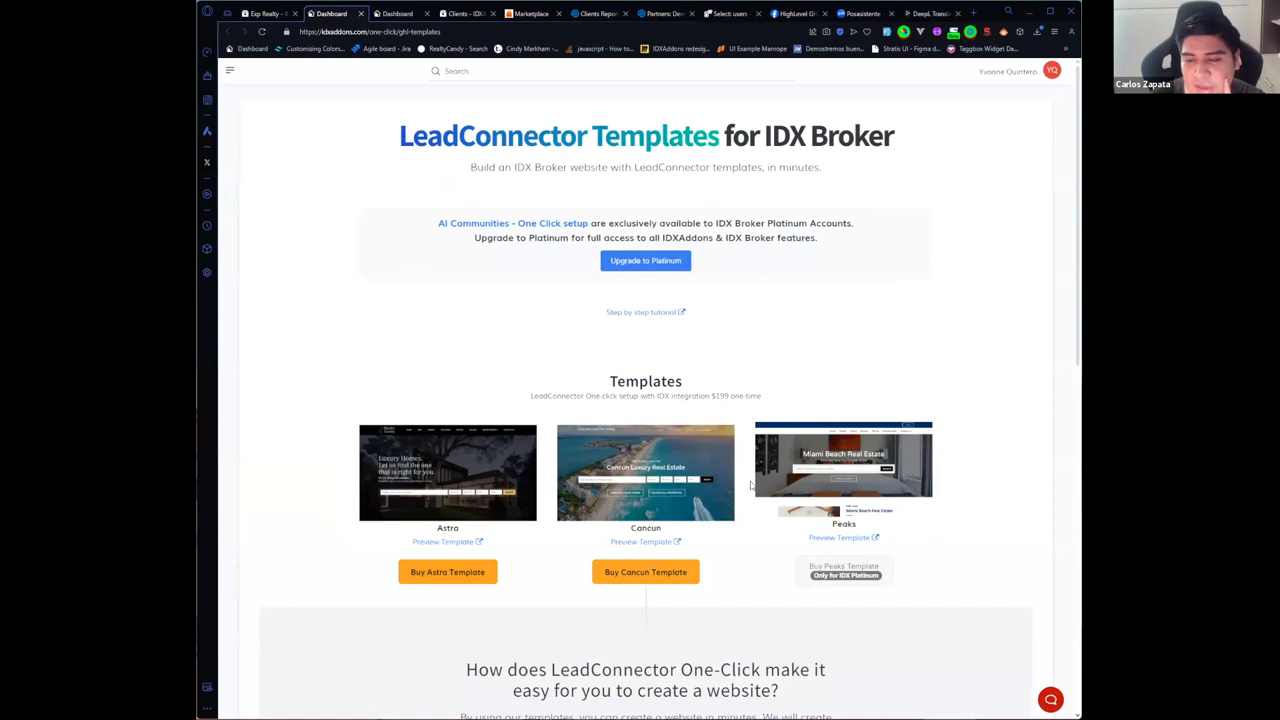
{"action": "mouse_move", "coordinate": [744, 470]}
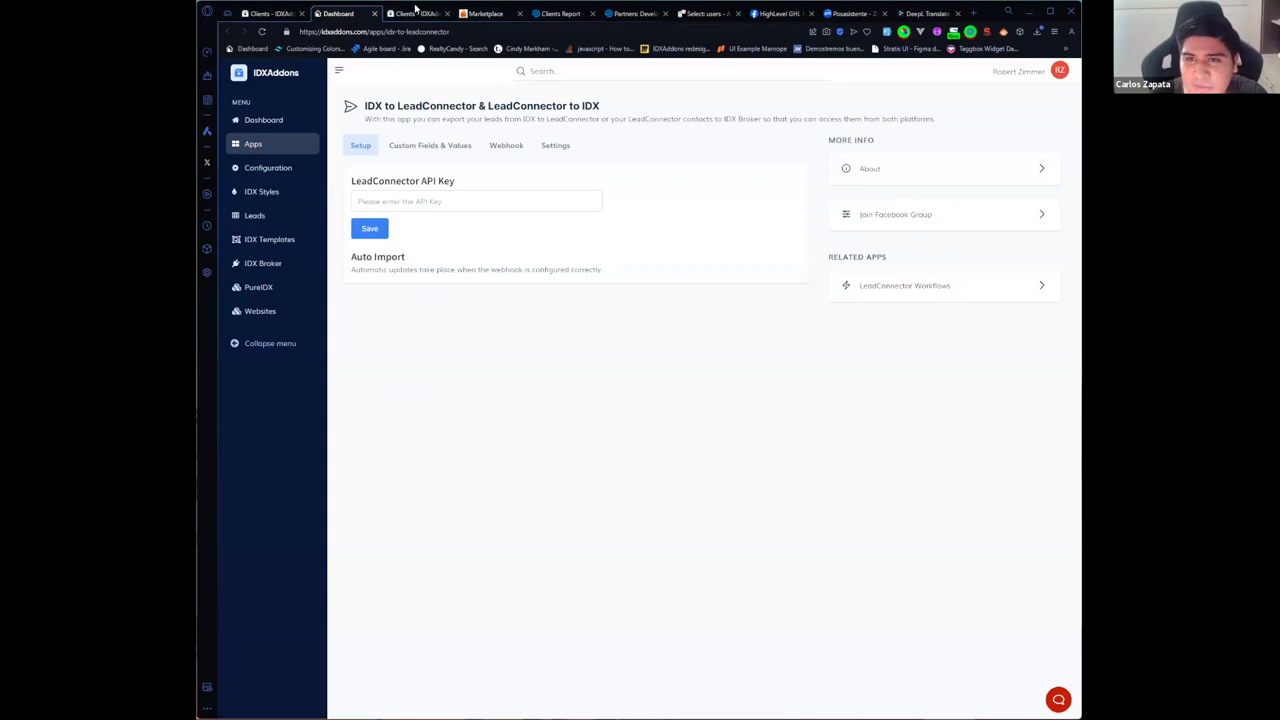
Return to the agency dashboard tab and switch from HighLevel Clients to All clients
{"action": "left_click", "coordinate": [410, 14]}
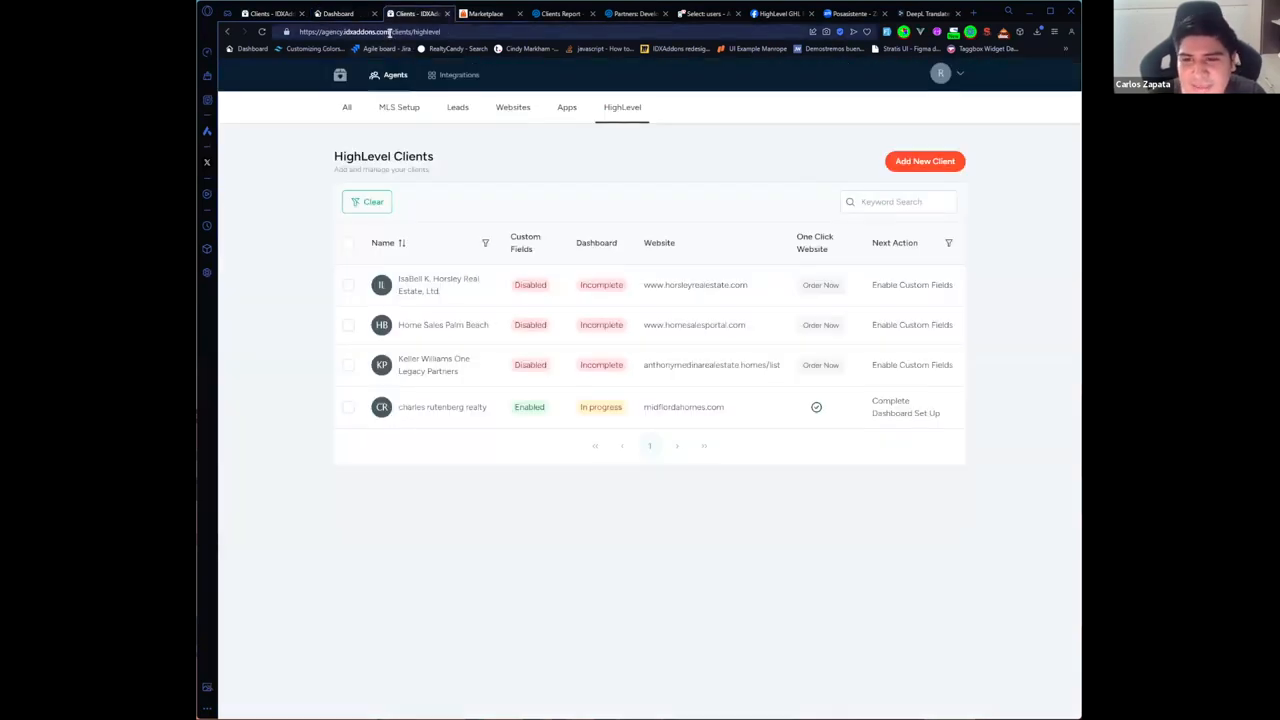
{"action": "mouse_move", "coordinate": [471, 158]}
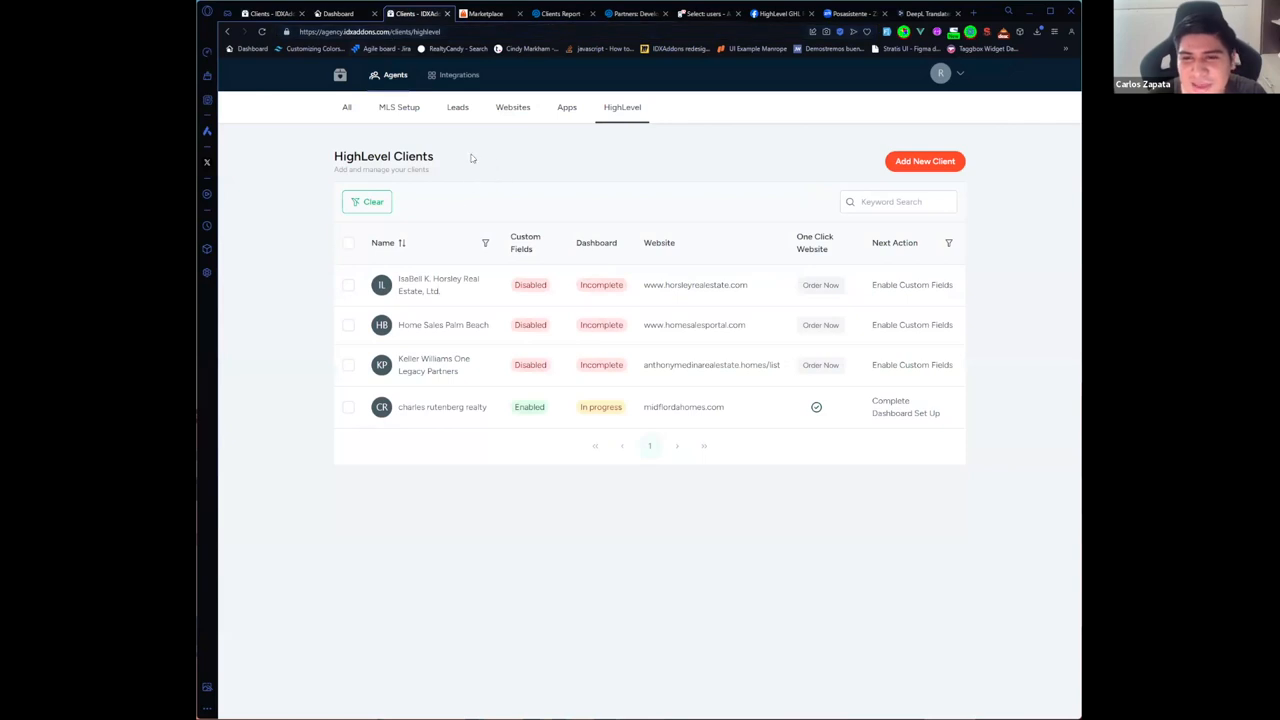
{"action": "mouse_move", "coordinate": [450, 148]}
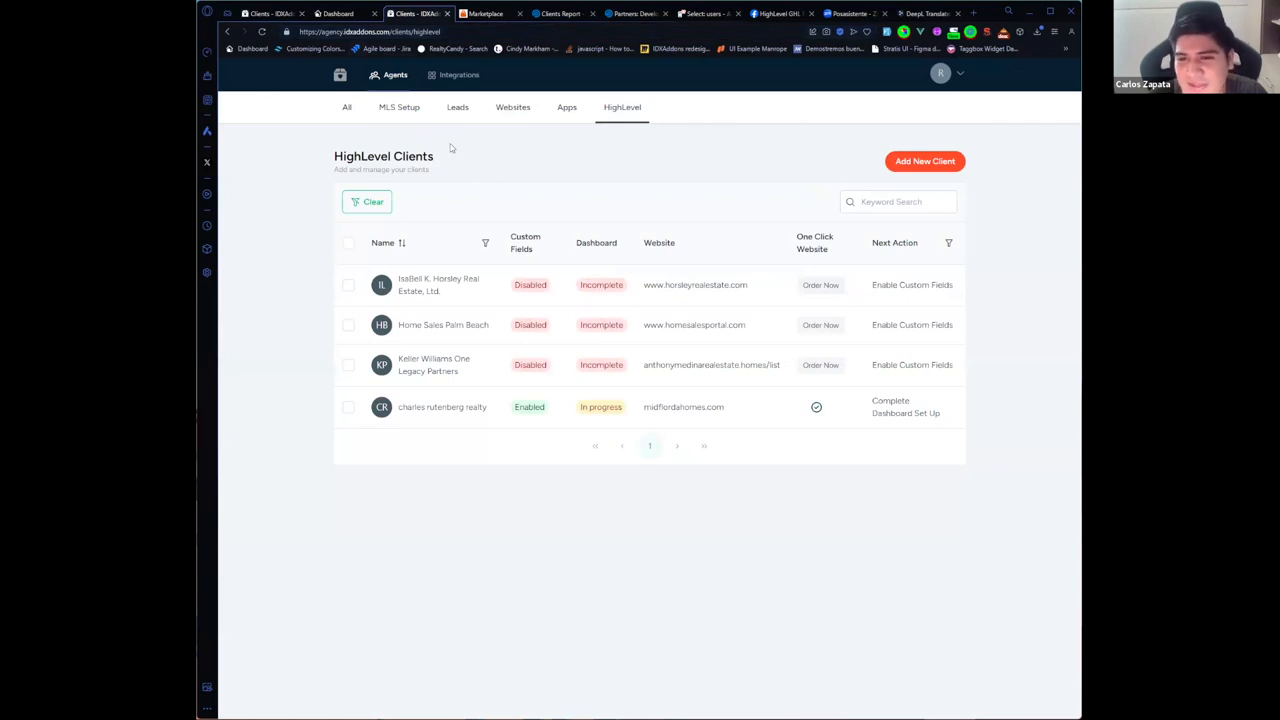
{"action": "mouse_move", "coordinate": [487, 158]}
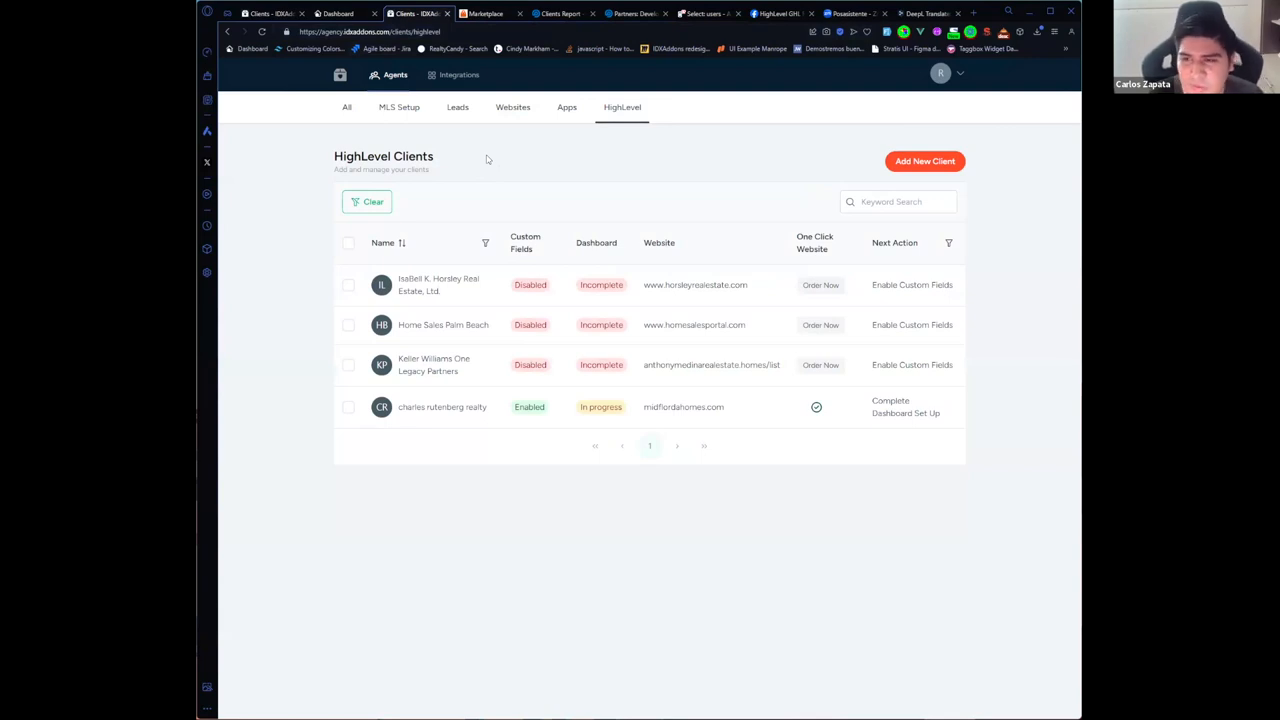
{"action": "mouse_move", "coordinate": [909, 254]}
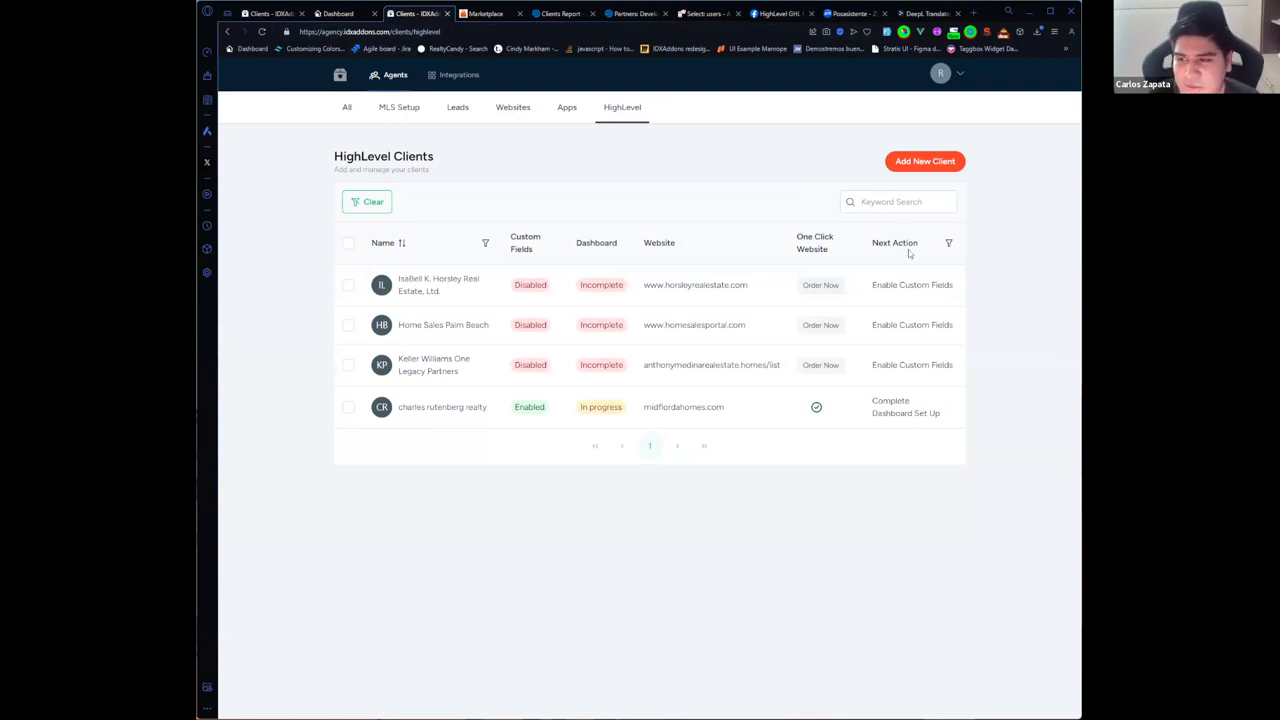
{"action": "mouse_move", "coordinate": [860, 248]}
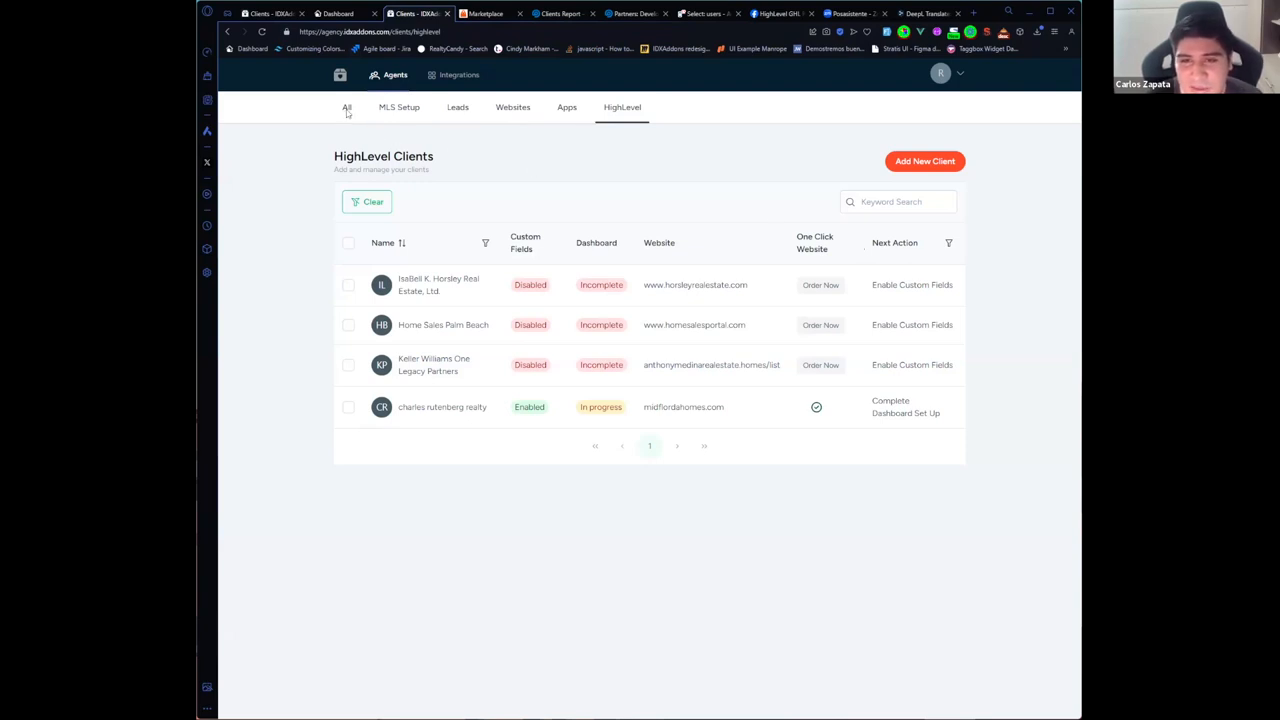
{"action": "left_click", "coordinate": [347, 107]}
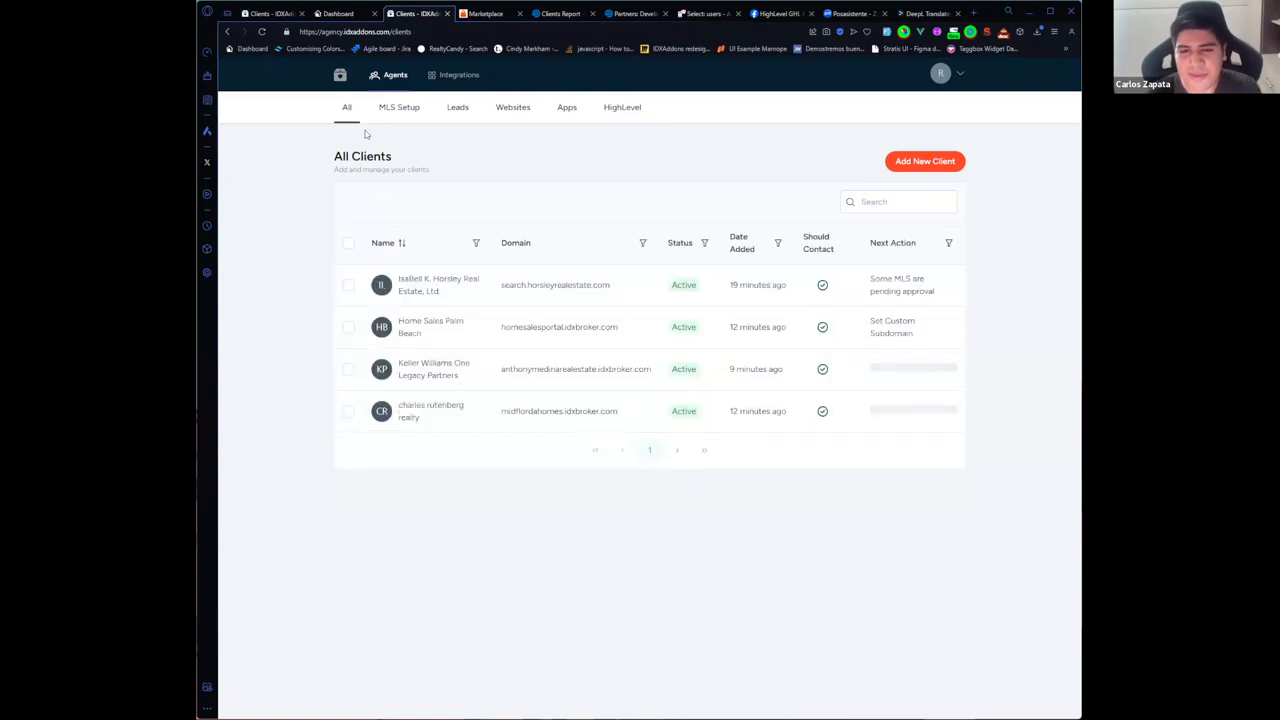